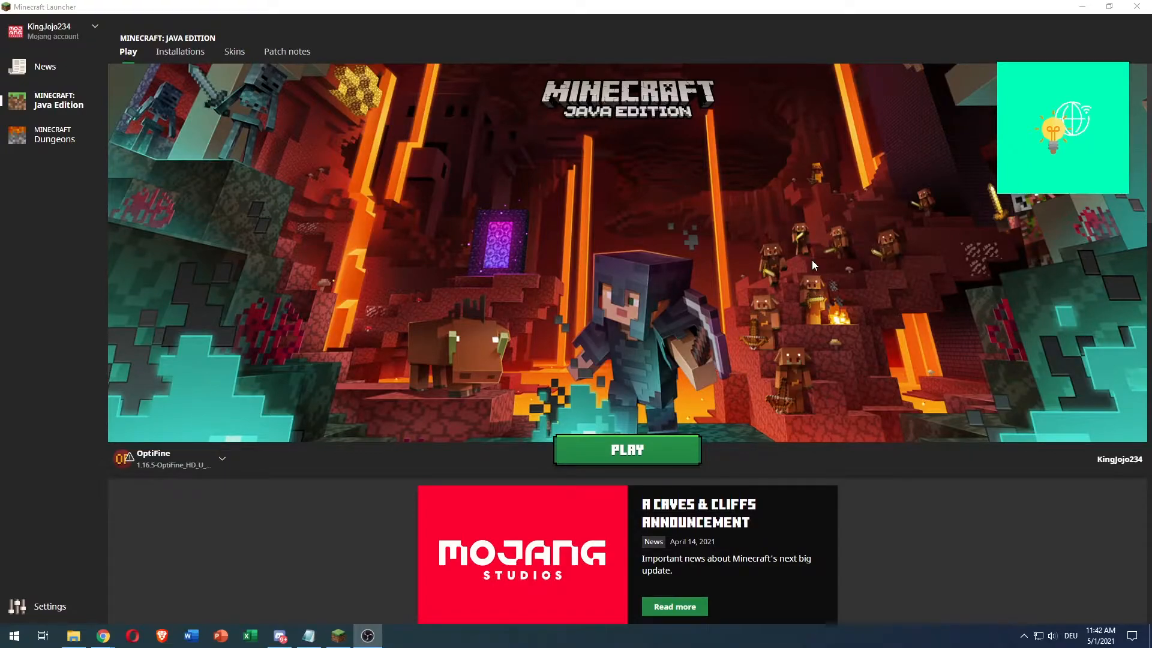
mouse_move(404, 263)
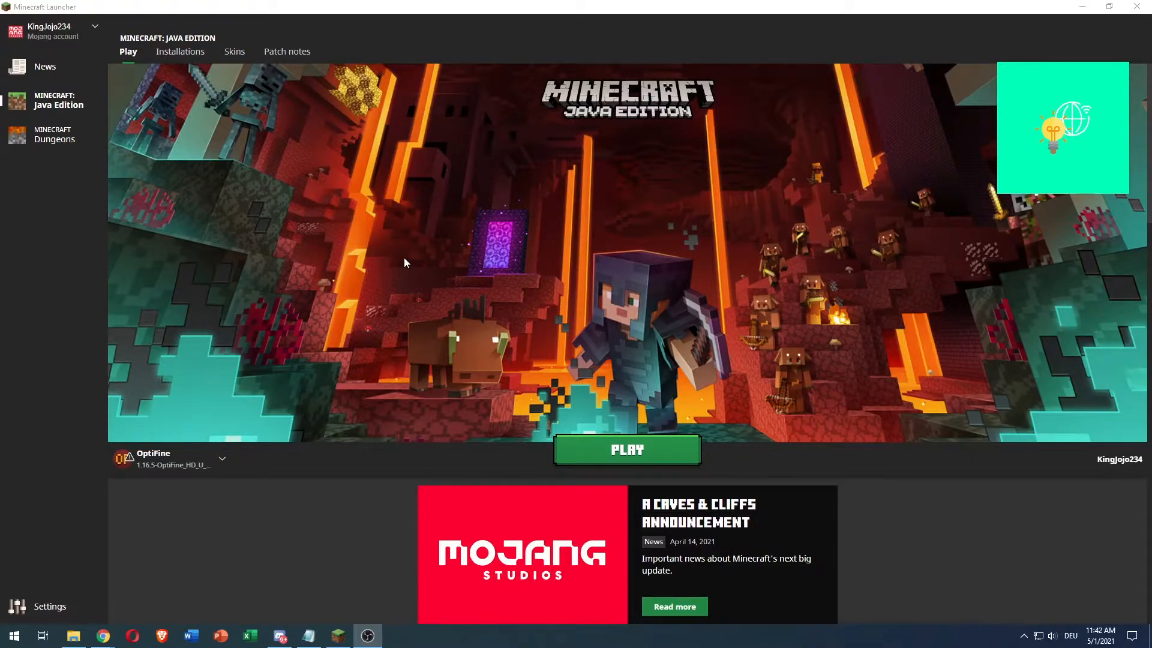
mouse_move(440, 207)
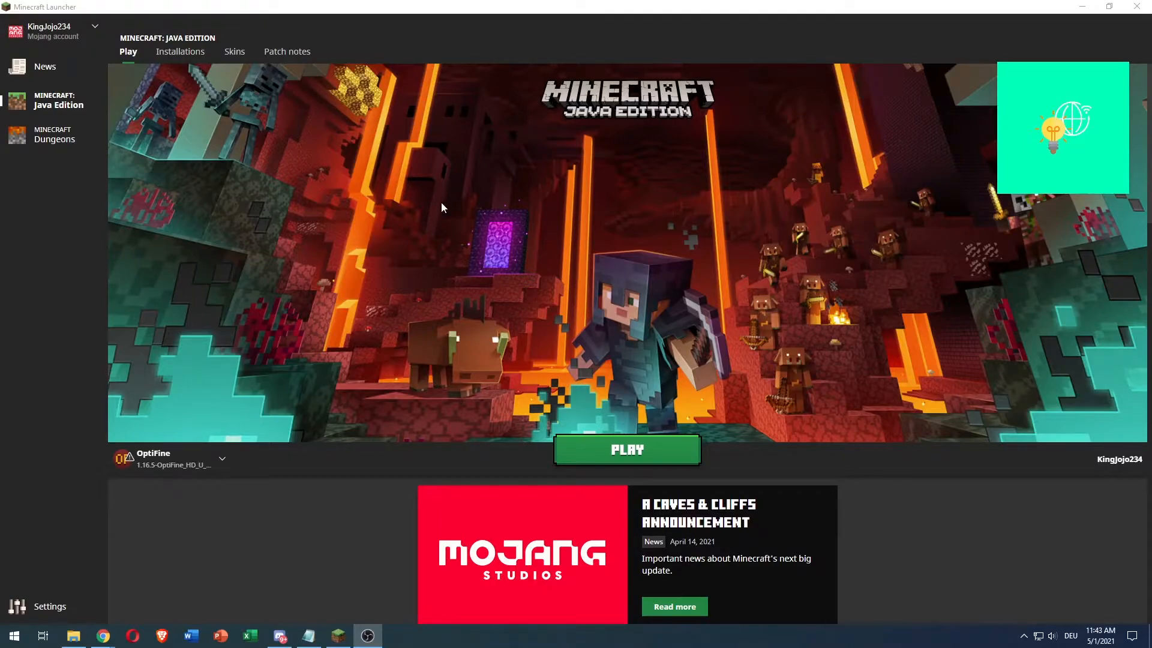
mouse_move(367, 228)
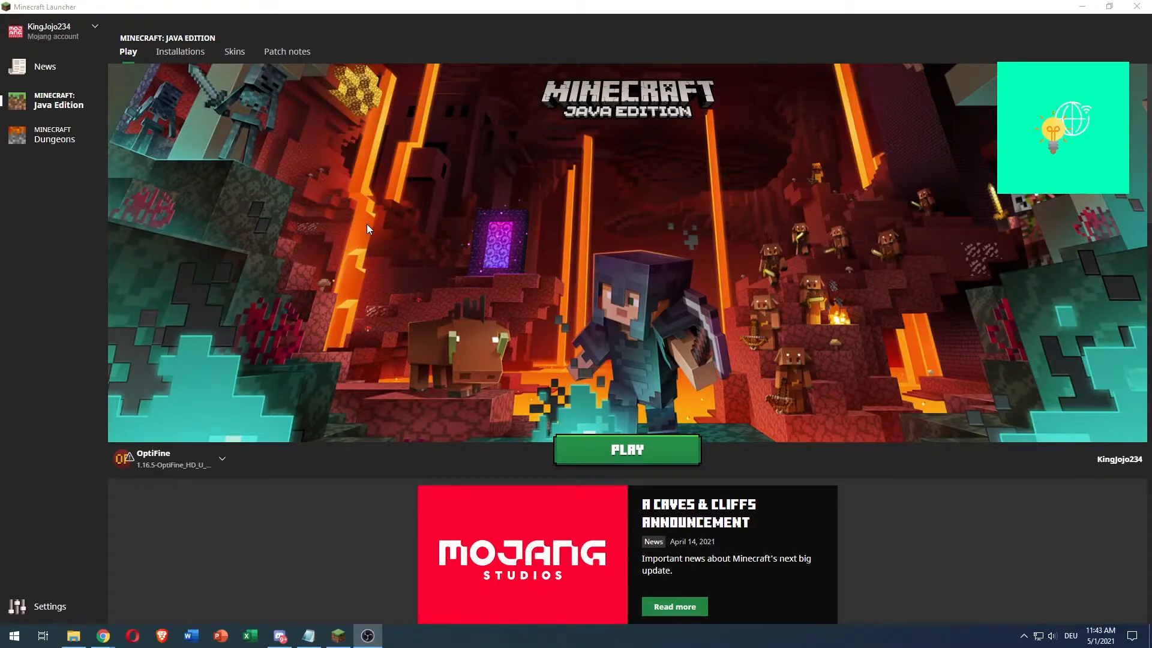
mouse_move(423, 260)
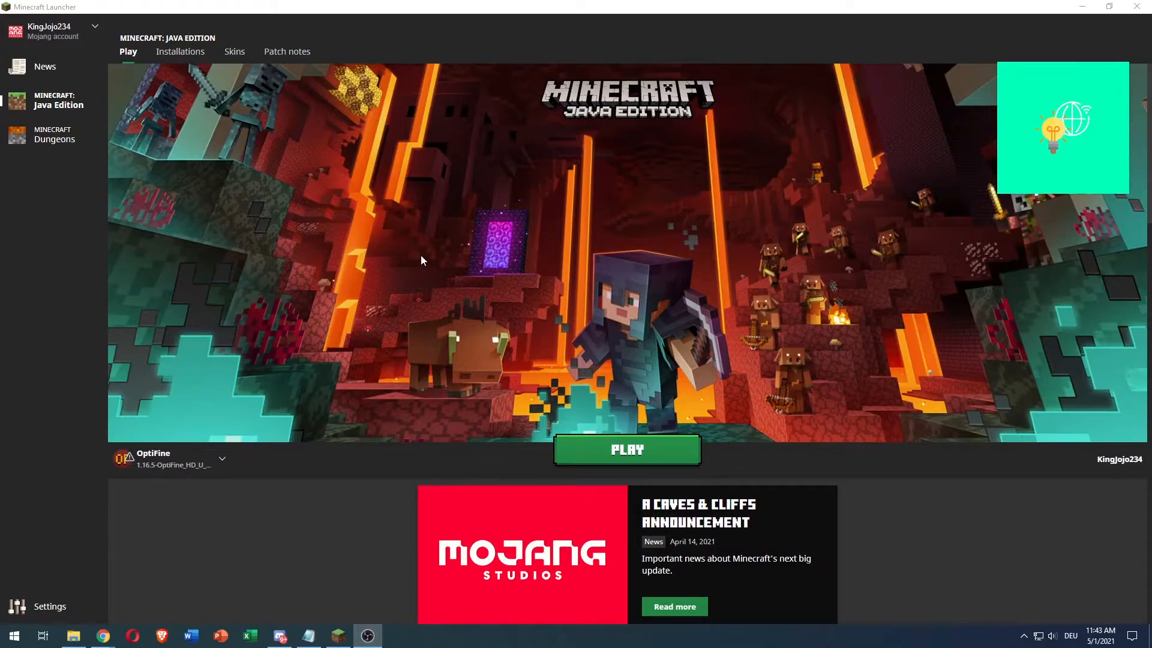
mouse_move(381, 235)
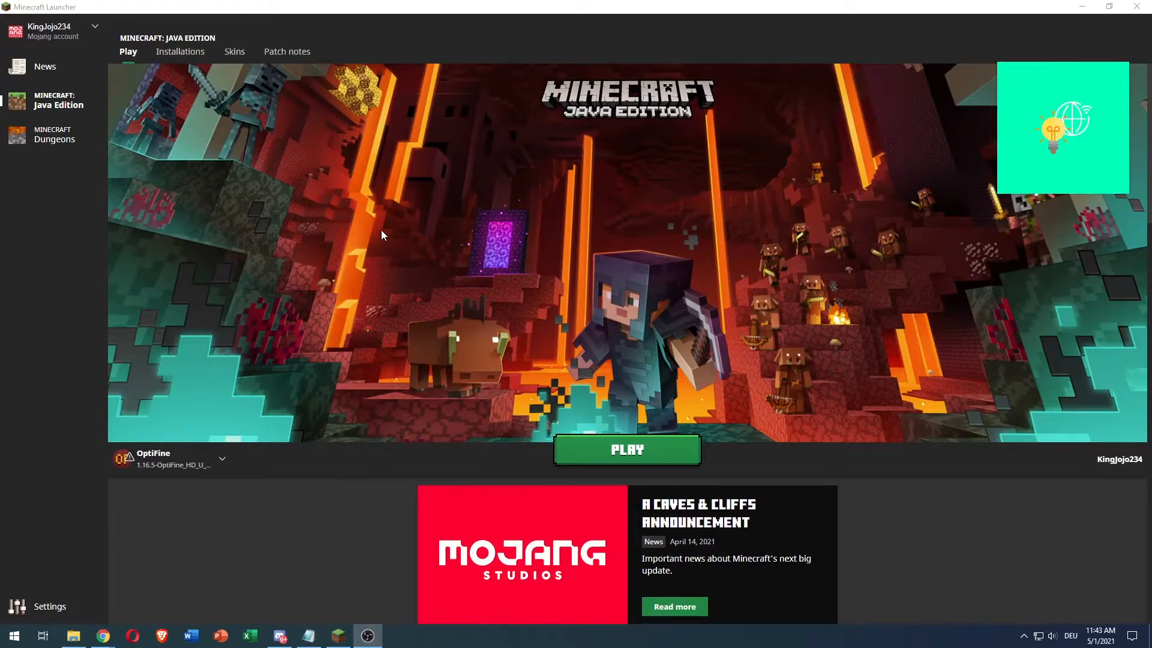
mouse_move(338, 152)
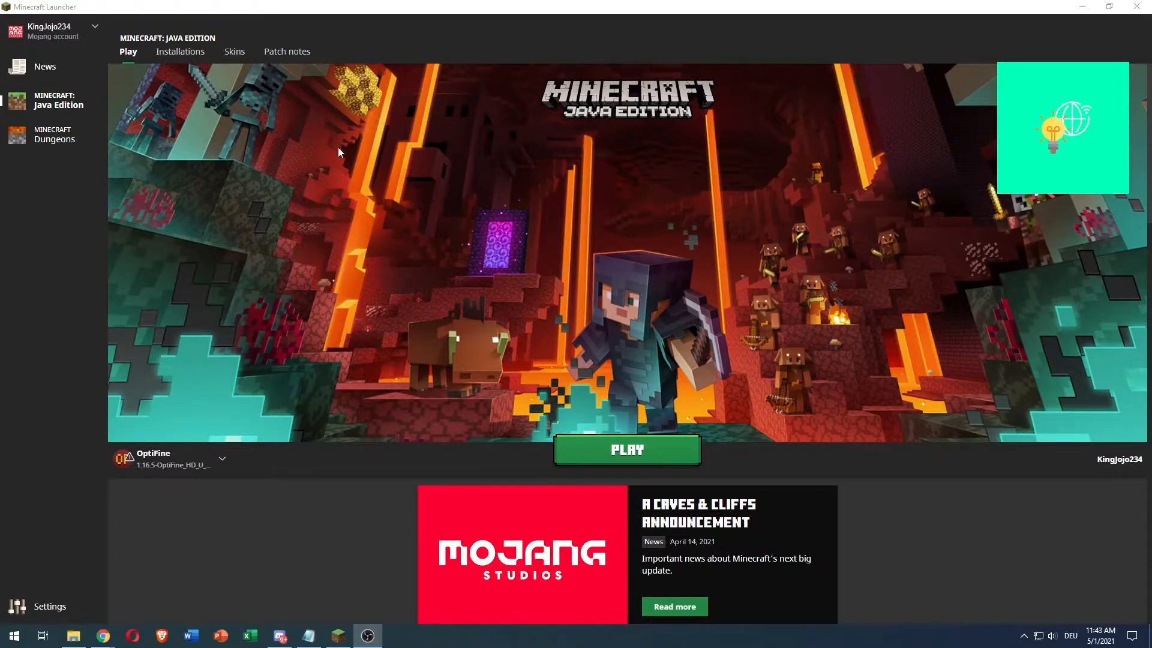
mouse_move(505, 227)
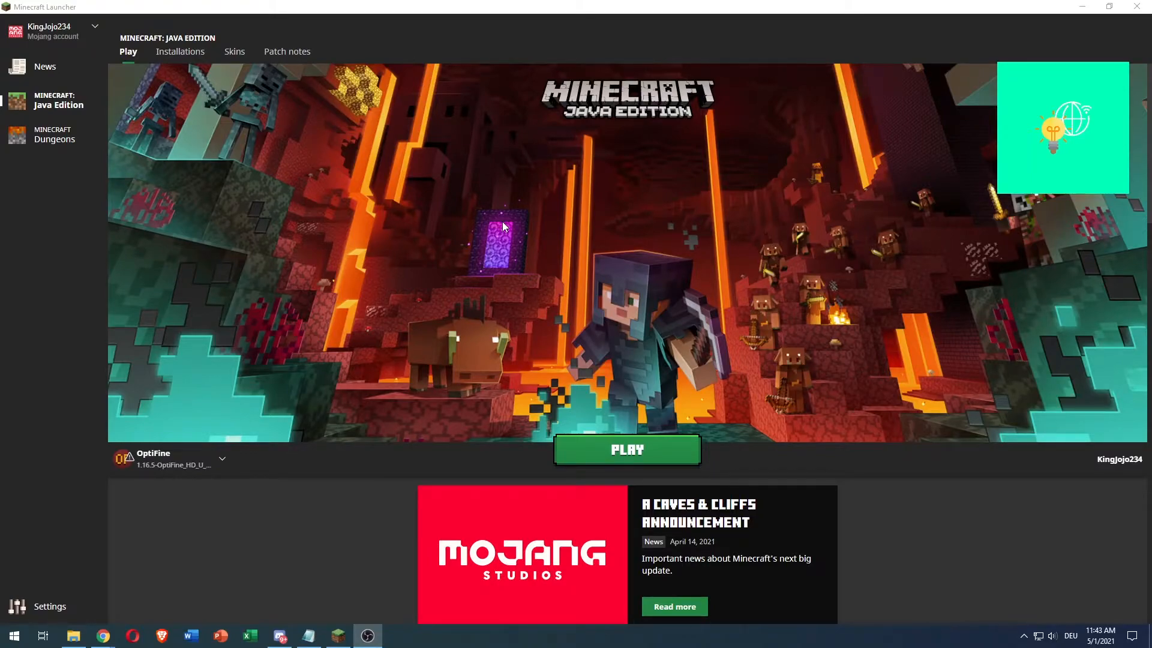
mouse_move(93, 60)
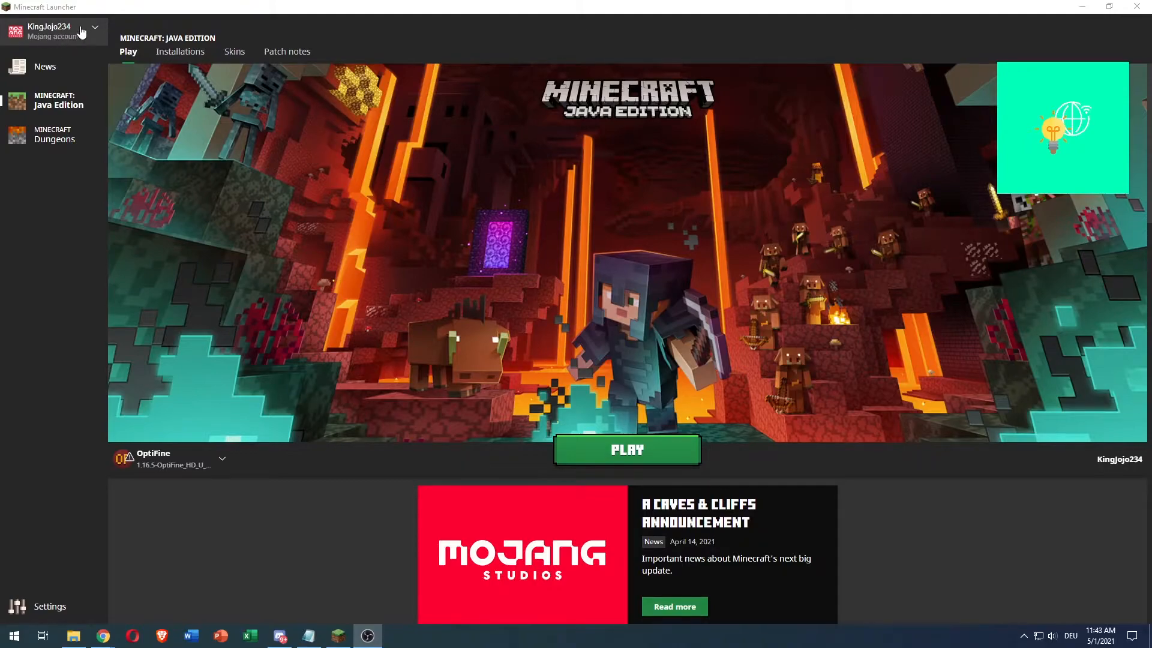
Go from the launcher's account menu to the Minecraft.net account page.
left_click(51, 31)
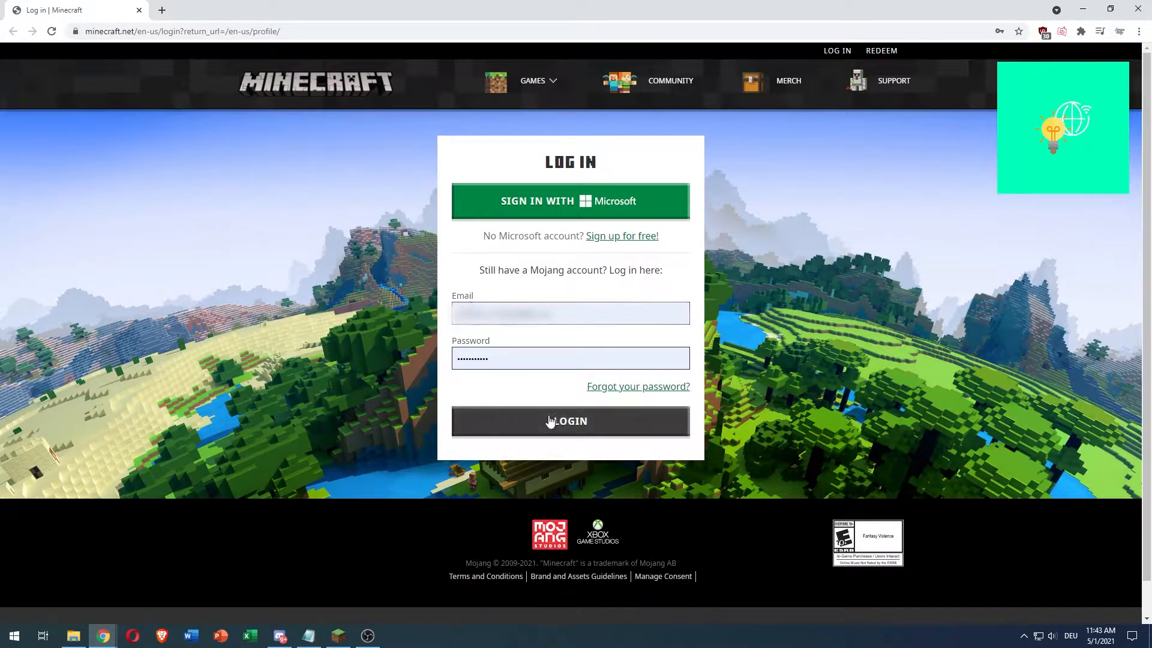
mouse_move(349, 299)
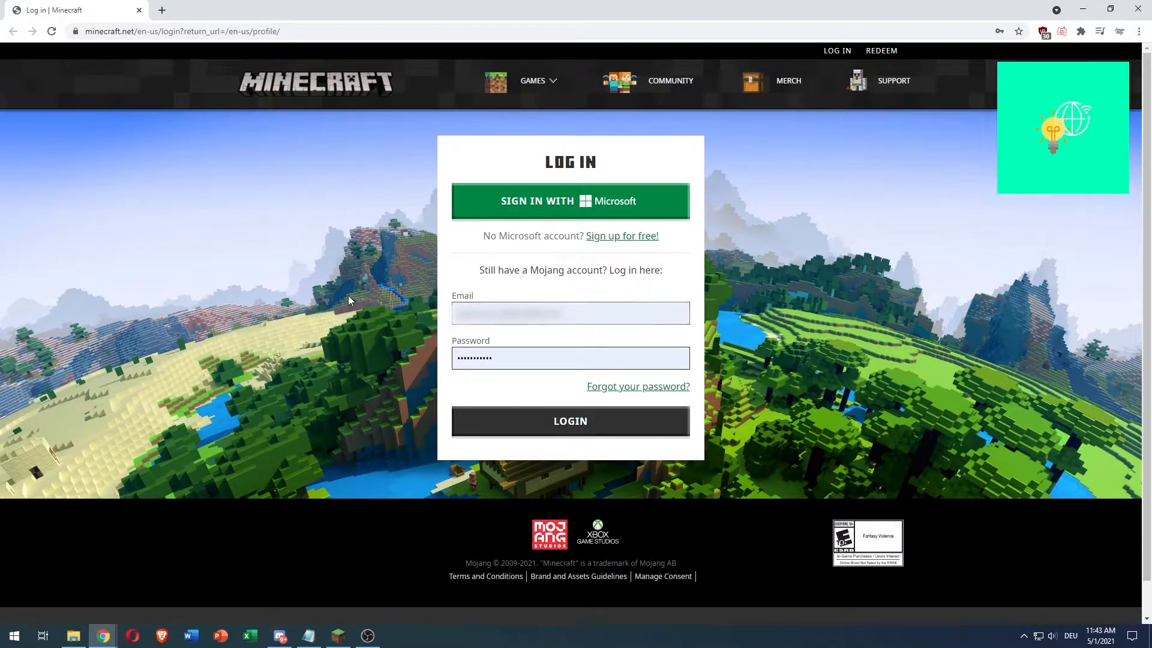
Sign in to the Mojang account and land on the profile page.
left_click(568, 421)
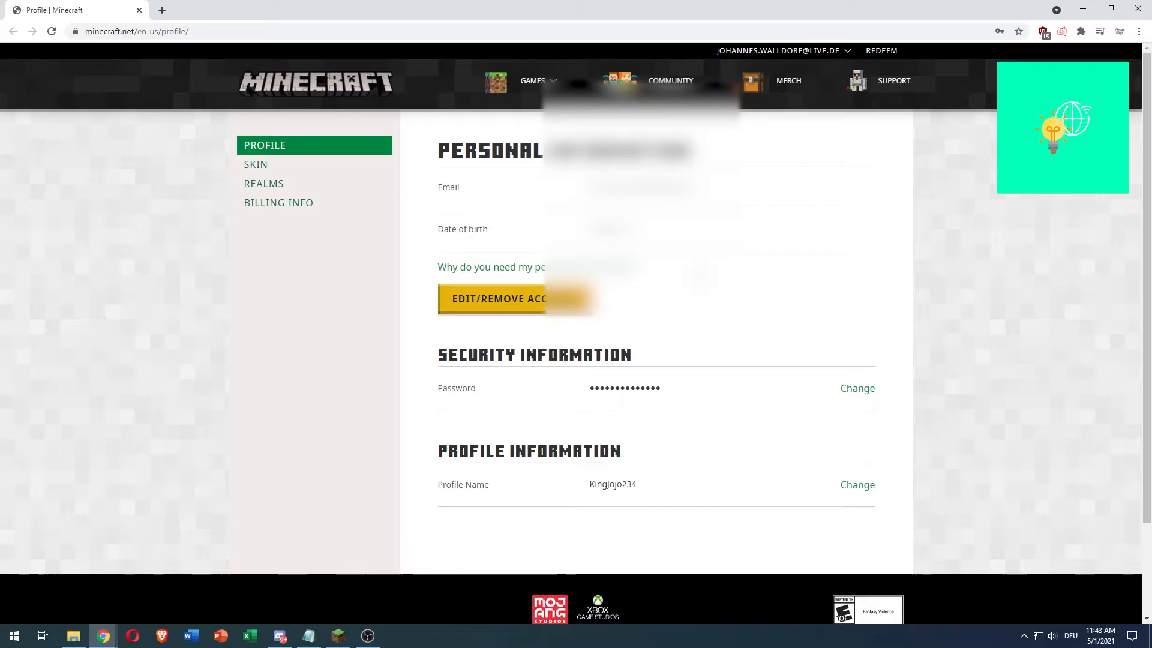
mouse_move(466, 281)
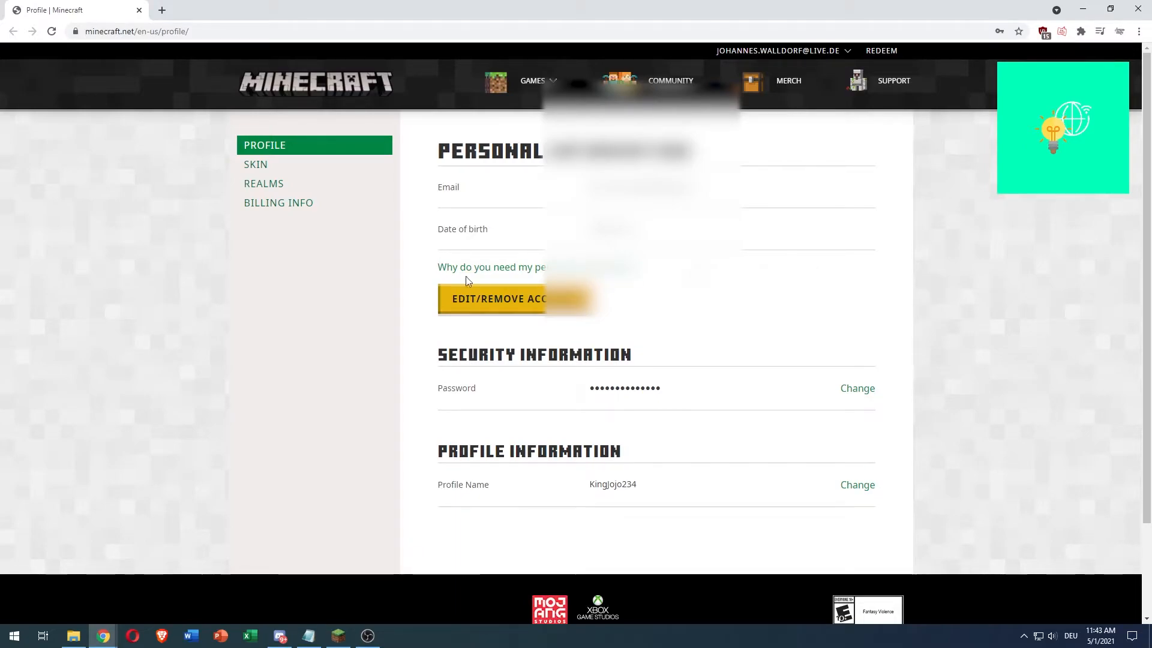
mouse_move(422, 256)
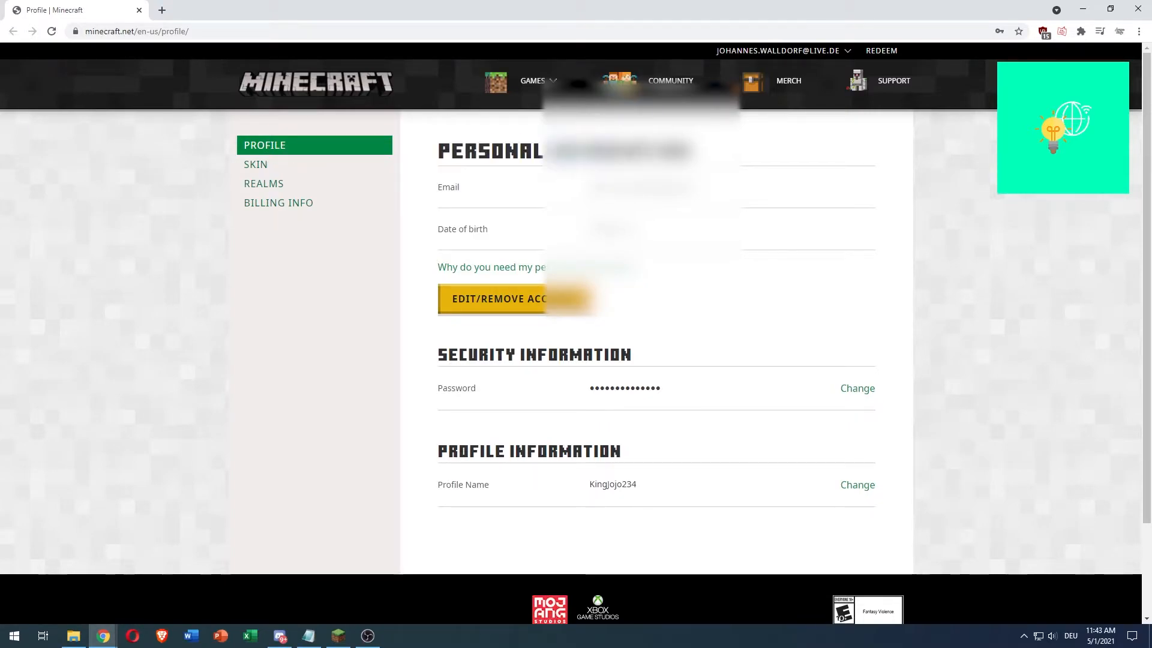
scroll("down", 3)
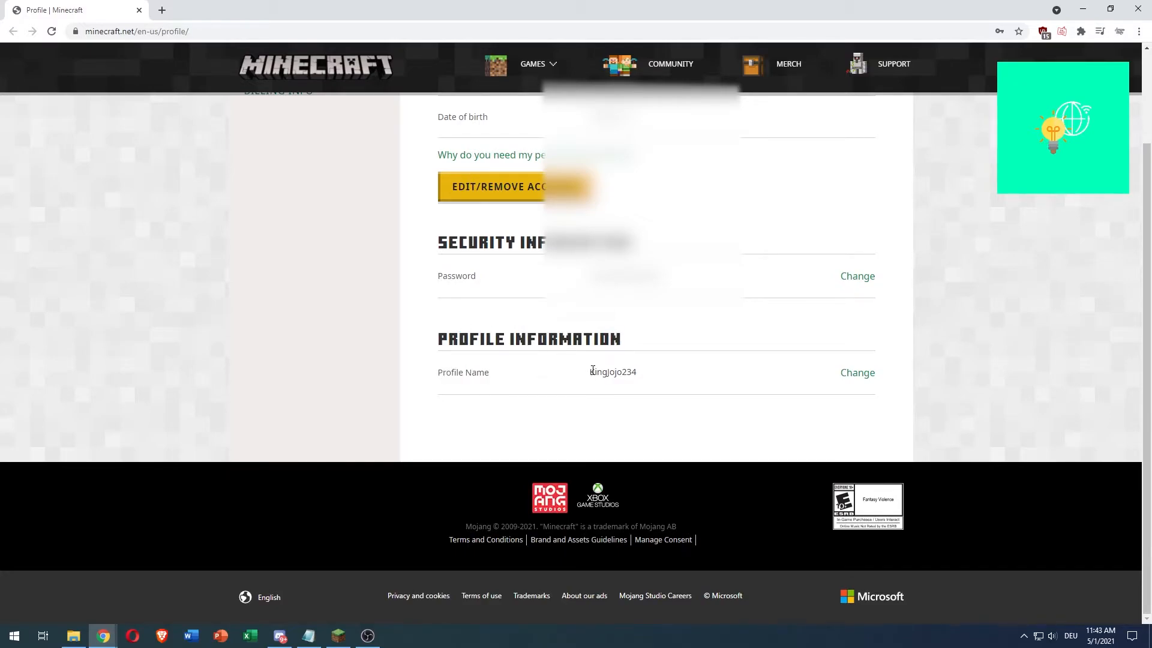
mouse_move(857, 372)
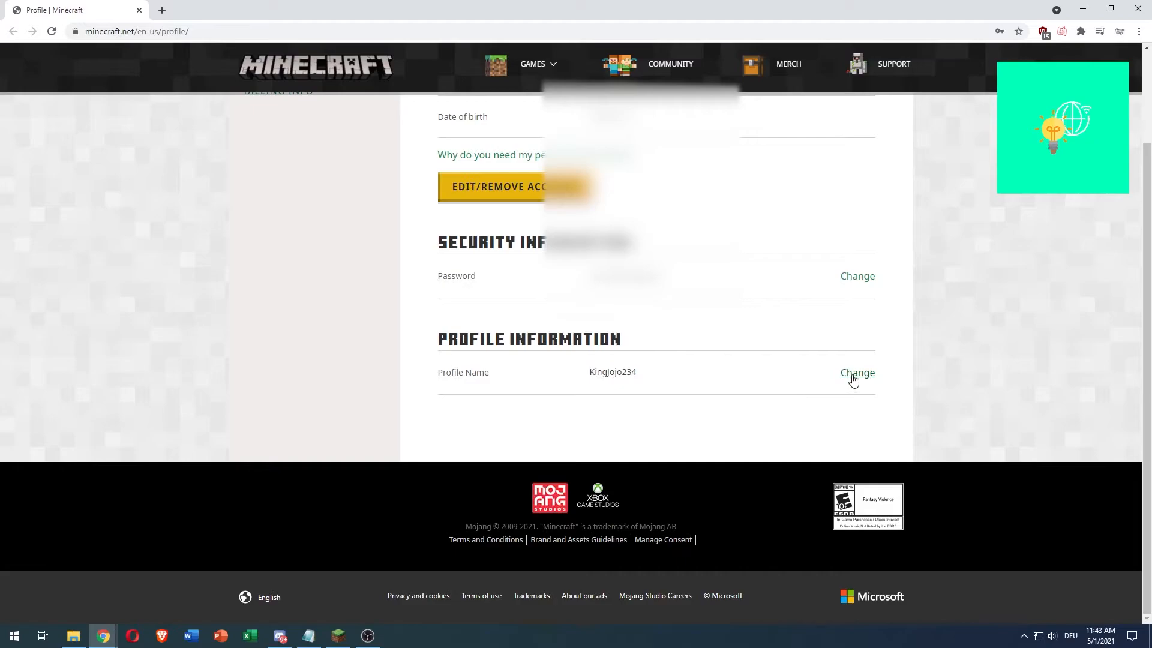
Expand the Change form next to Profile Name, showing an empty new-name field.
left_click(856, 372)
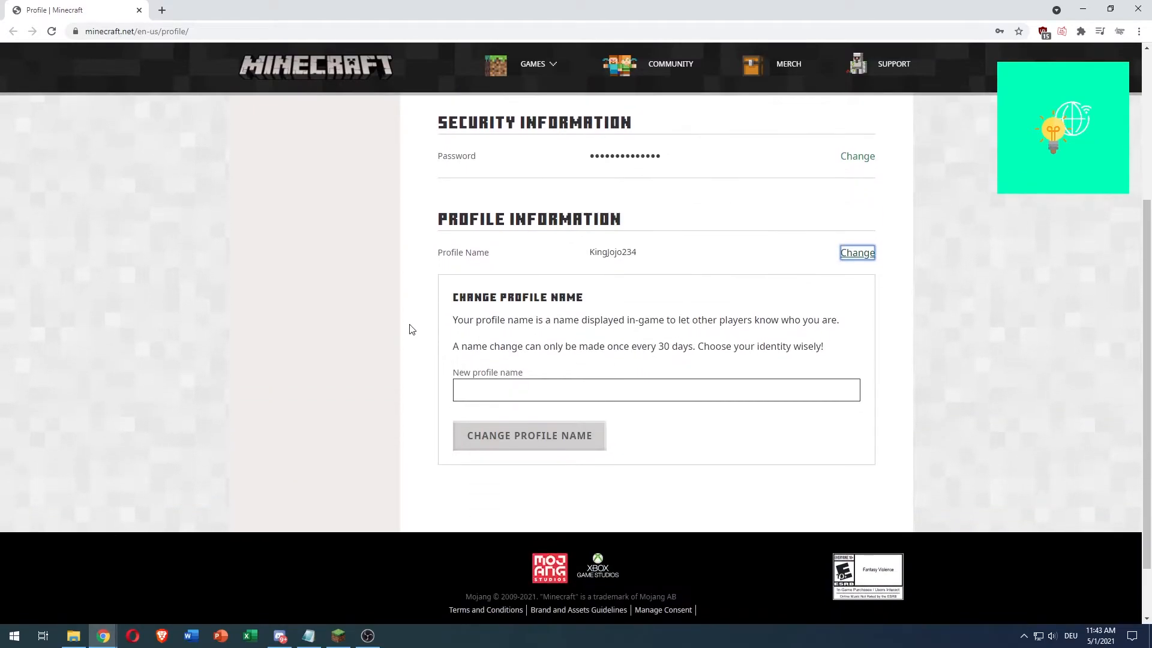
mouse_move(574, 312)
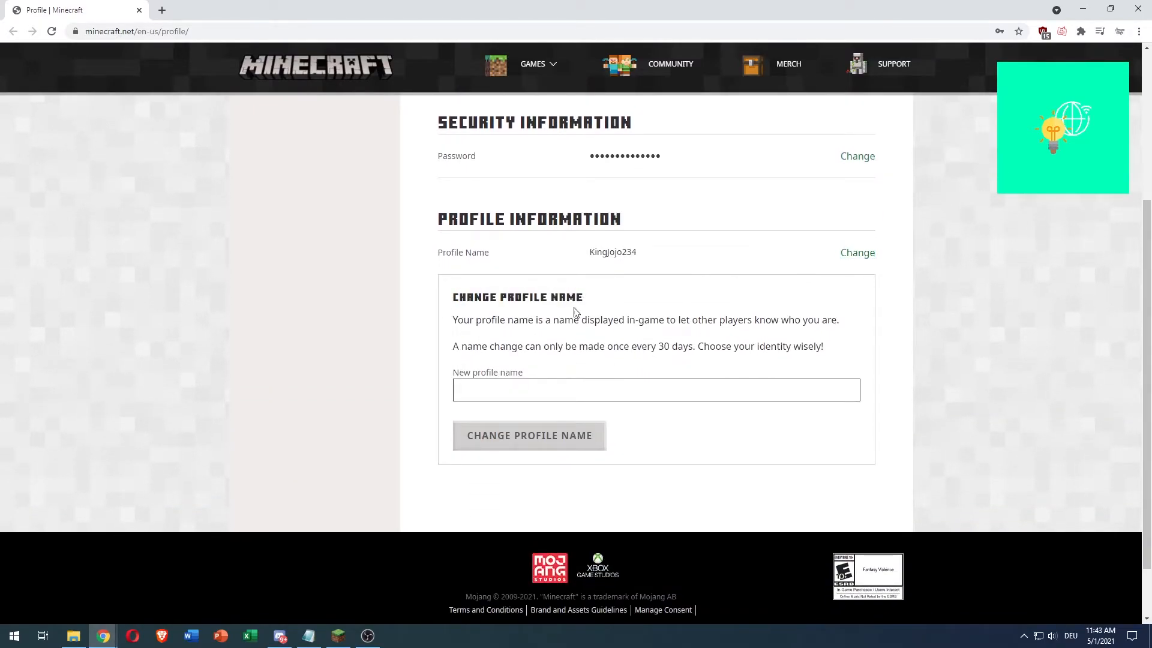
left_click_drag(476, 319, 601, 319)
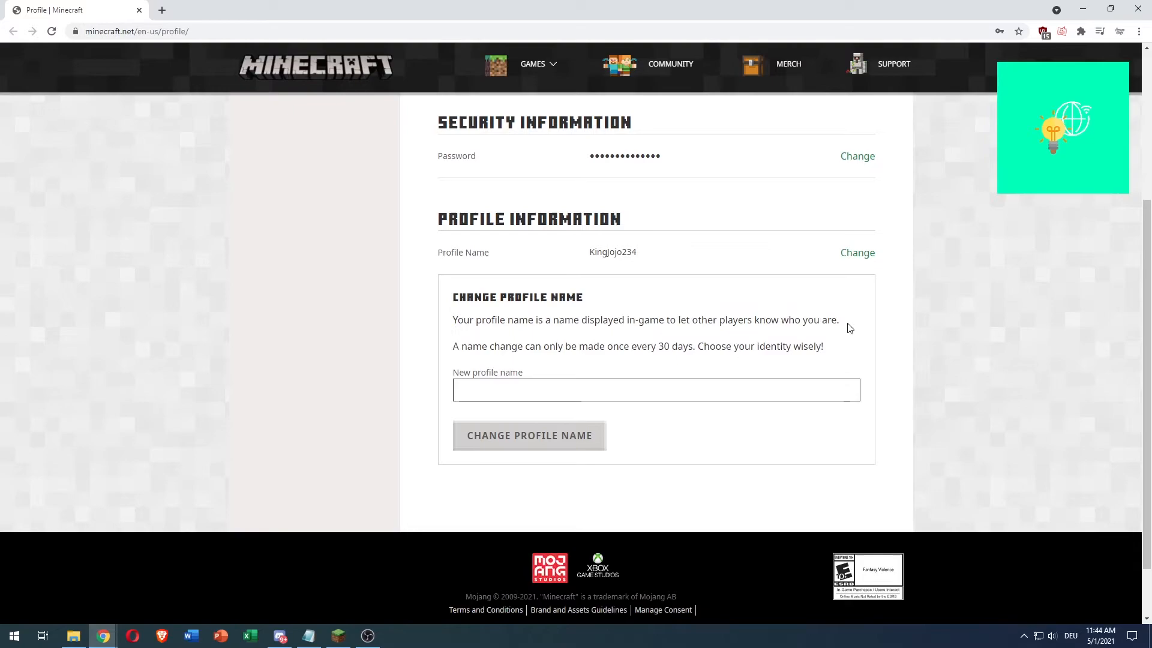
mouse_move(614, 343)
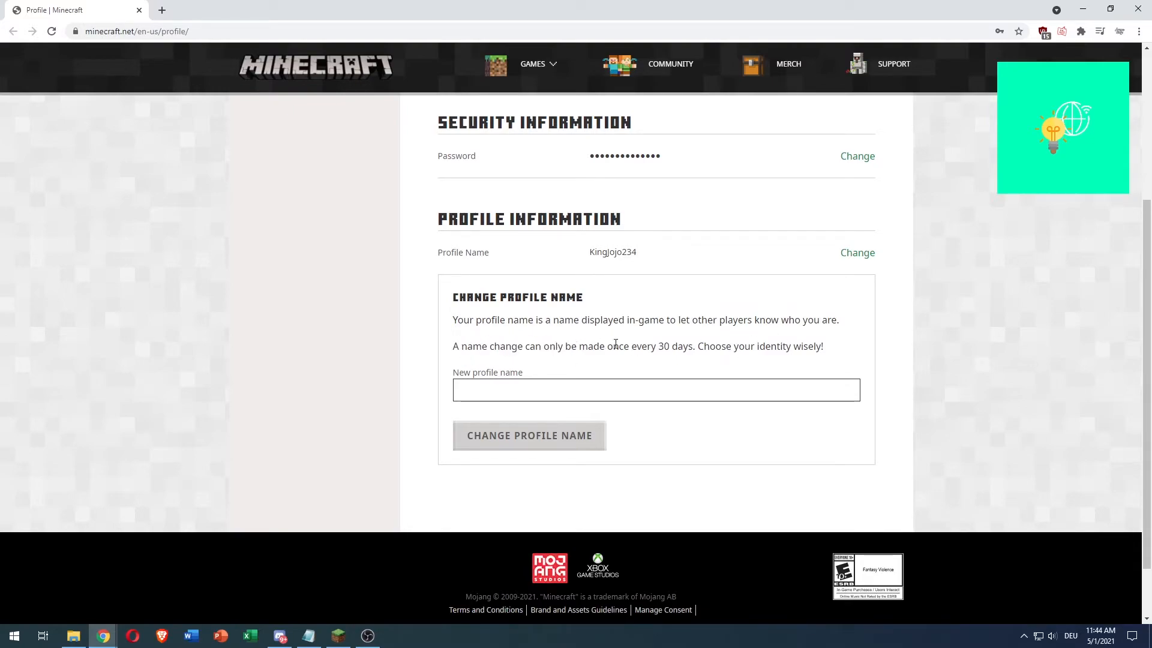
mouse_move(807, 346)
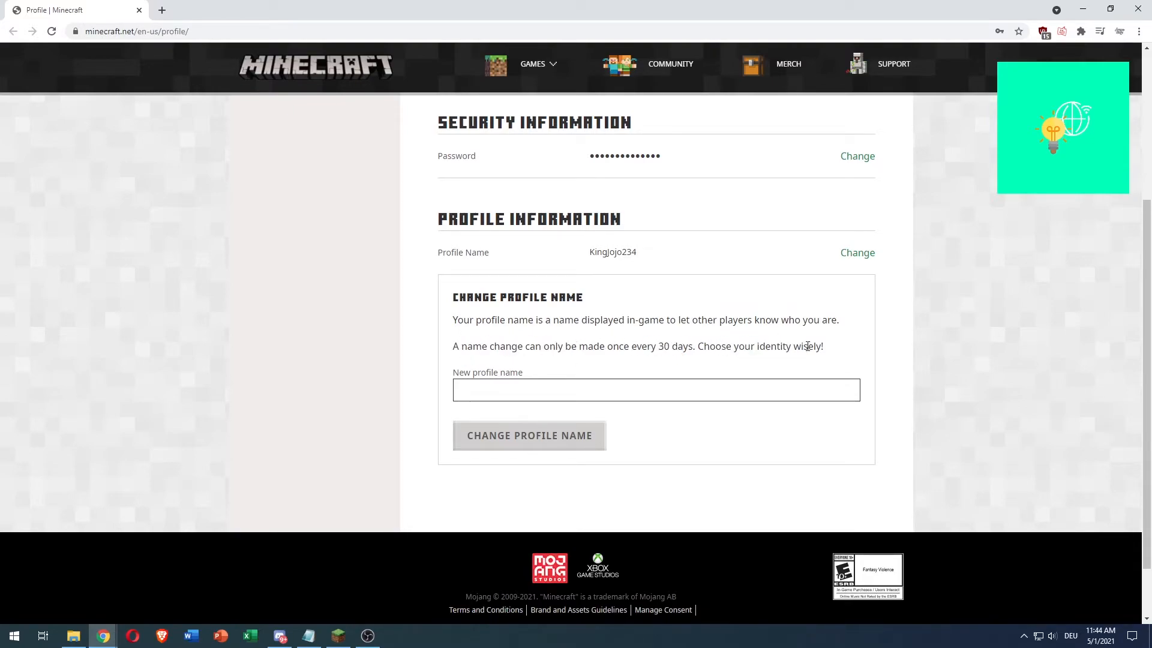
Enter 'HowToGlobal' as the new profile name without submitting.
left_click(654, 389)
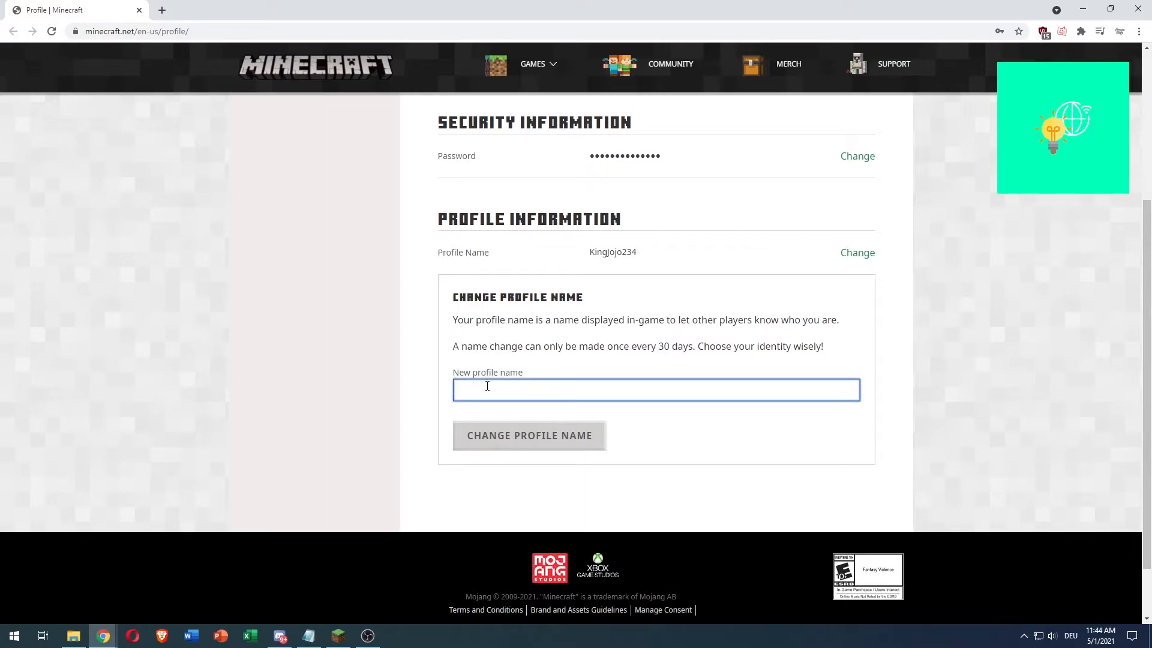
type("HowToGLob")
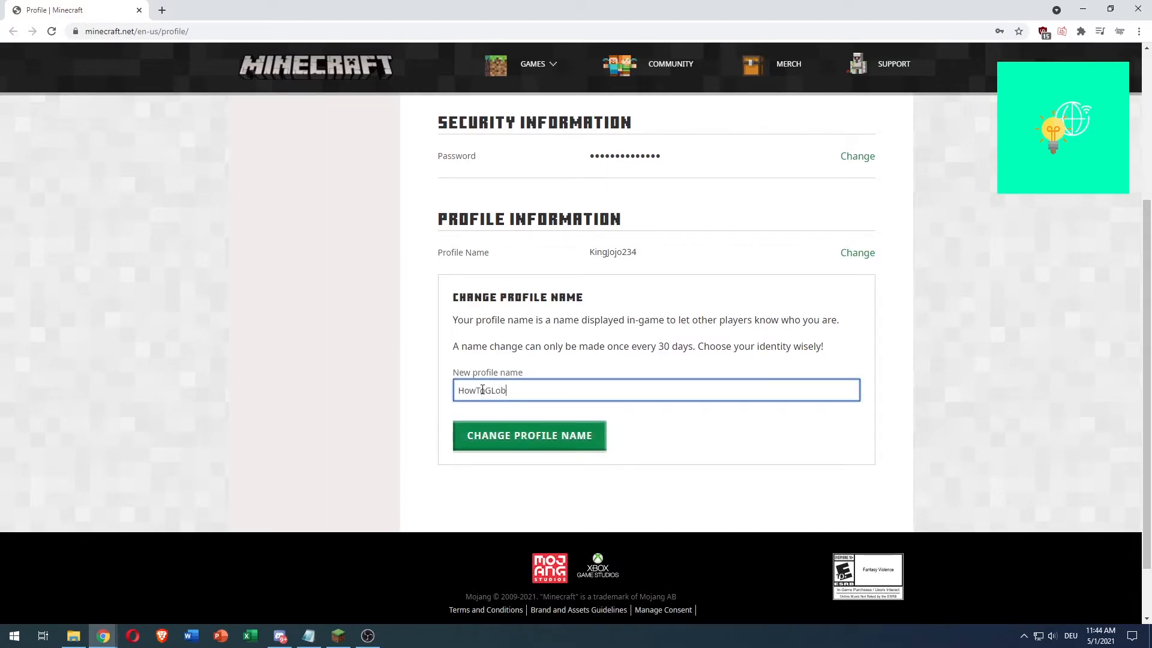
type("al")
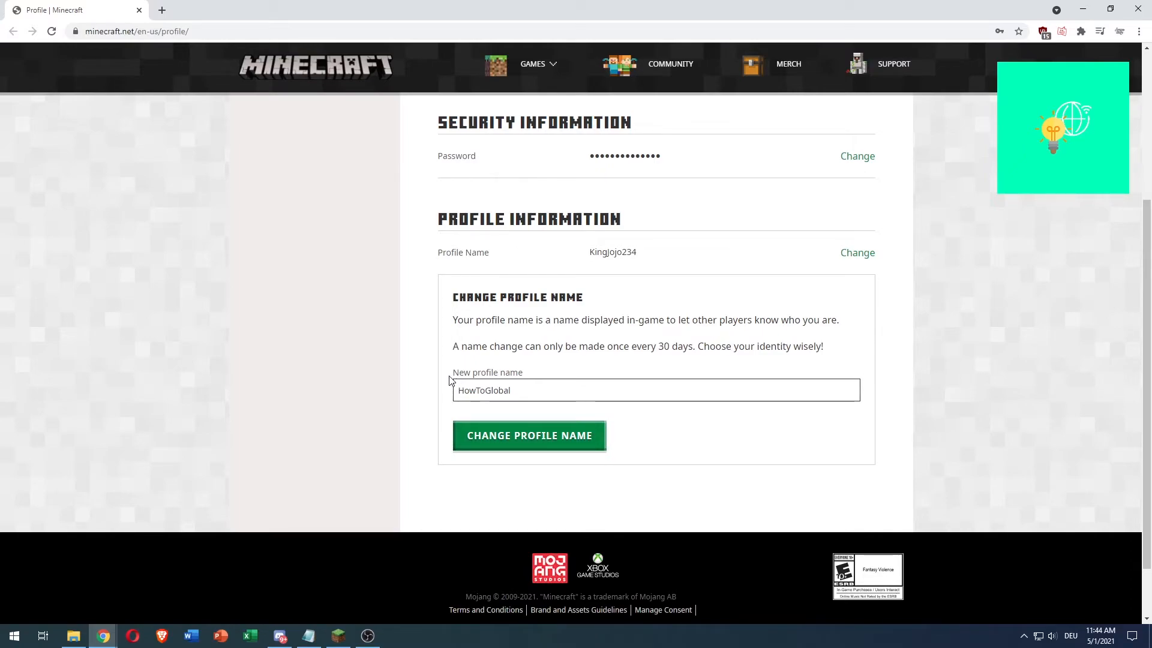
mouse_move(439, 334)
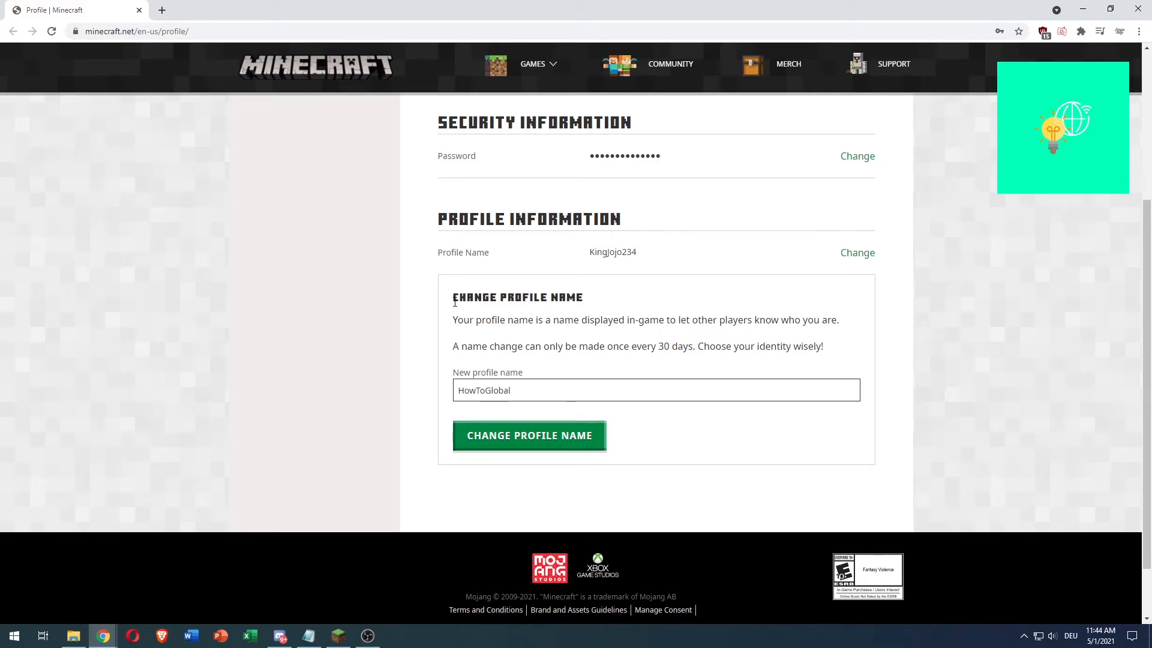
mouse_move(408, 291)
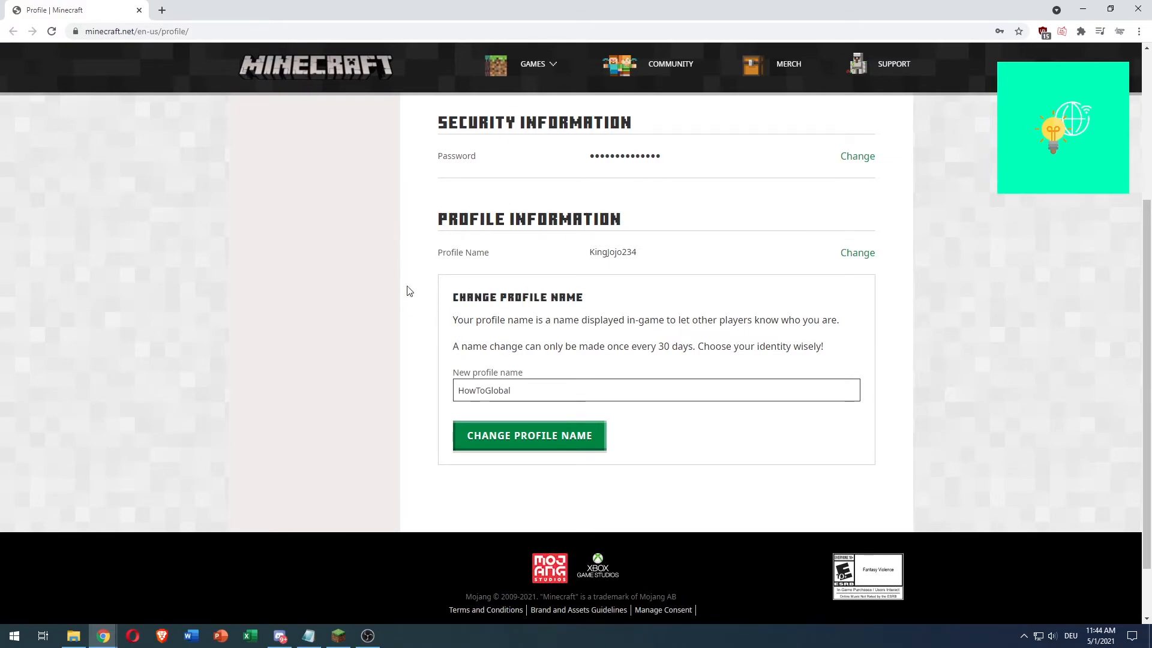
mouse_move(444, 249)
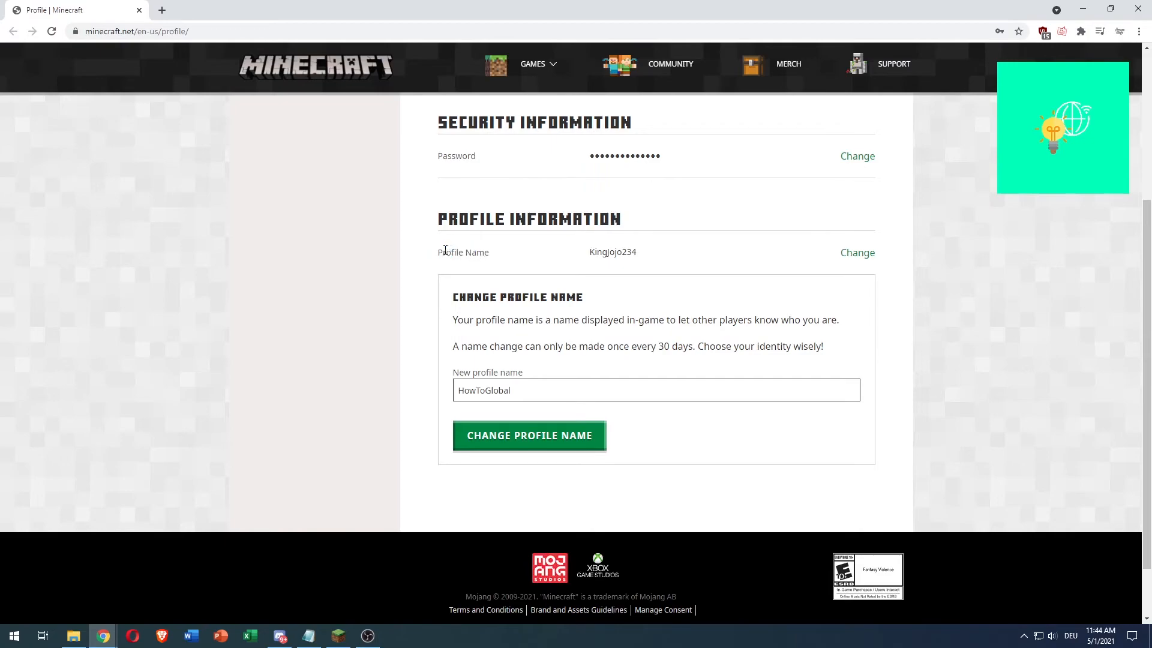
mouse_move(468, 290)
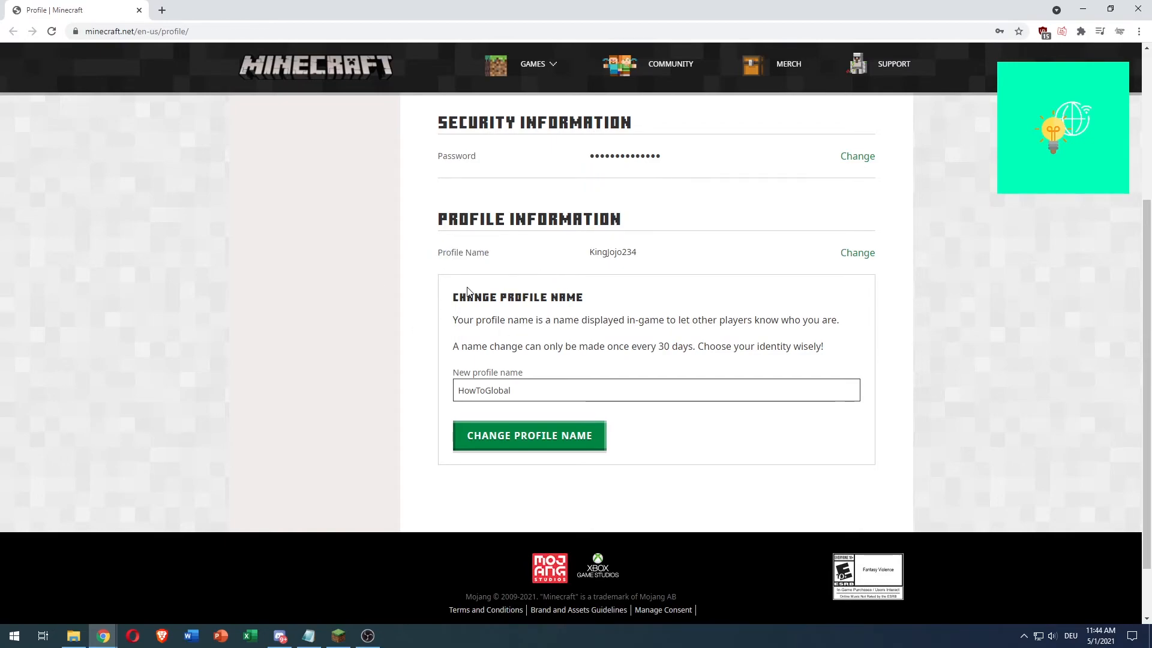
mouse_move(443, 302)
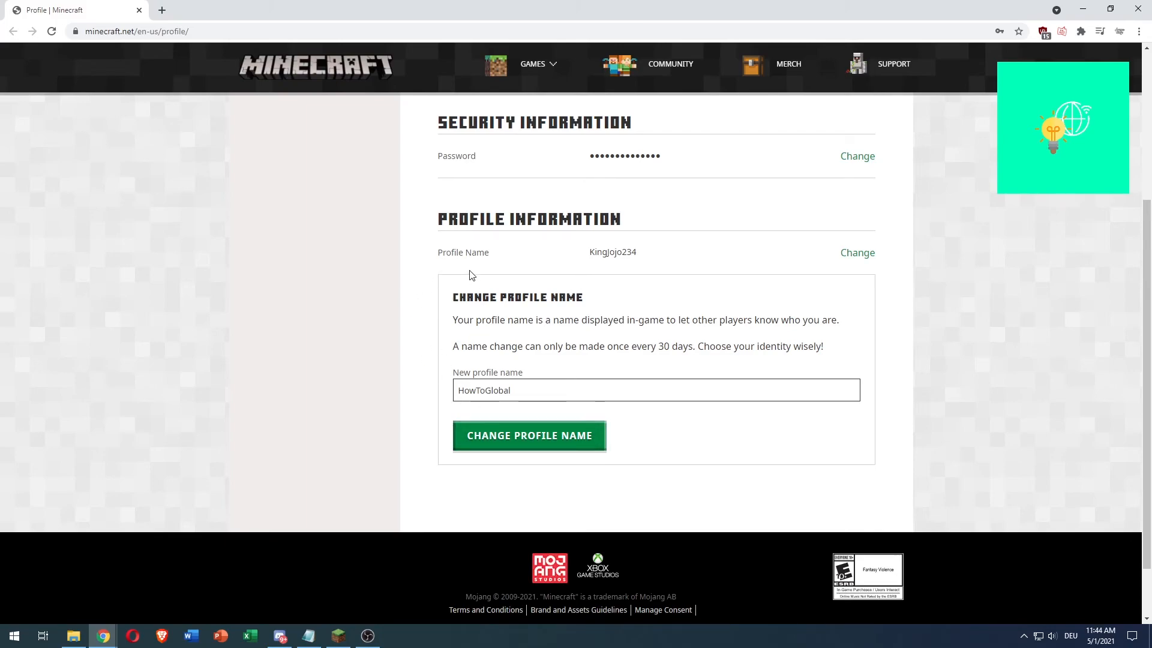
mouse_move(453, 248)
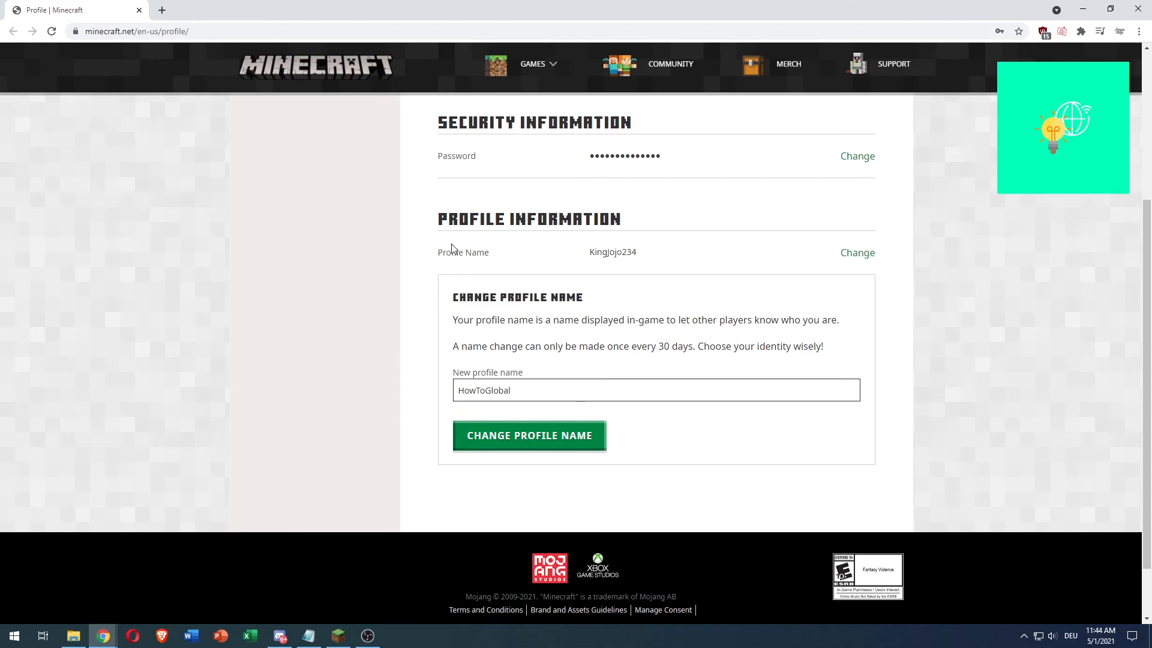
mouse_move(727, 250)
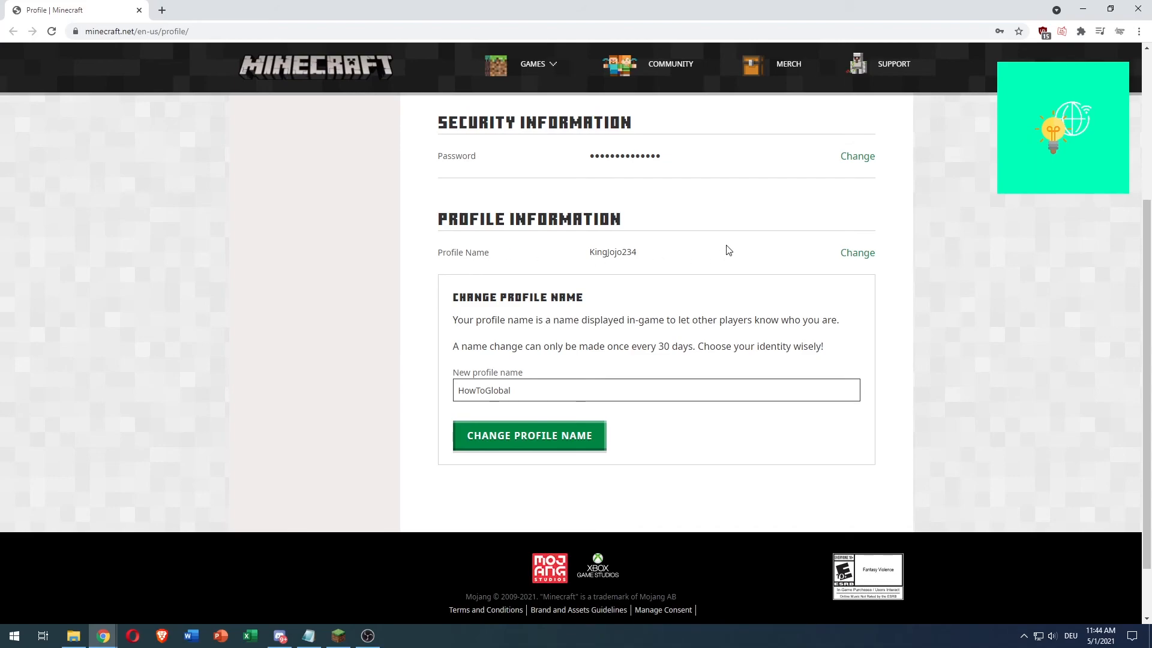